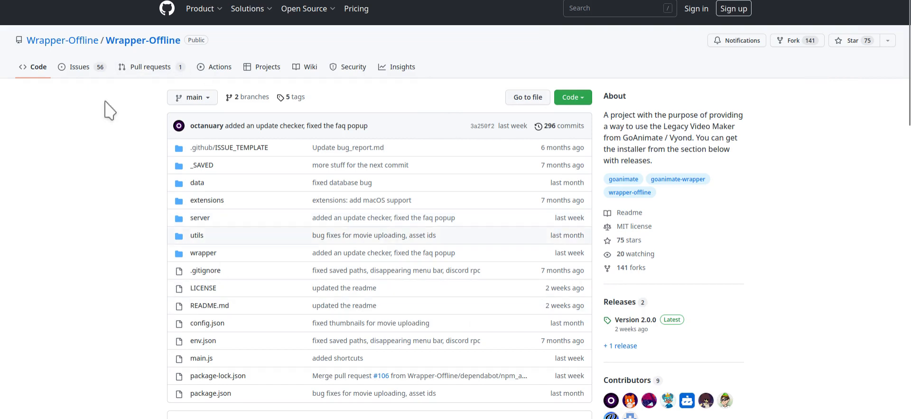
mouse_move(150, 67)
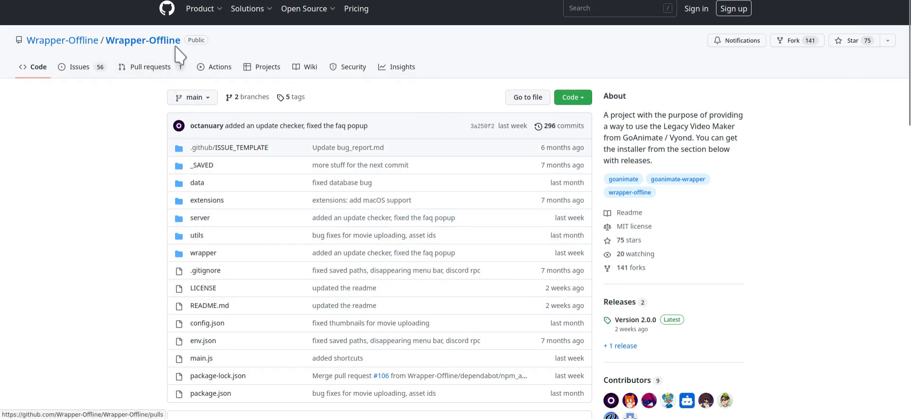
mouse_move(589, 97)
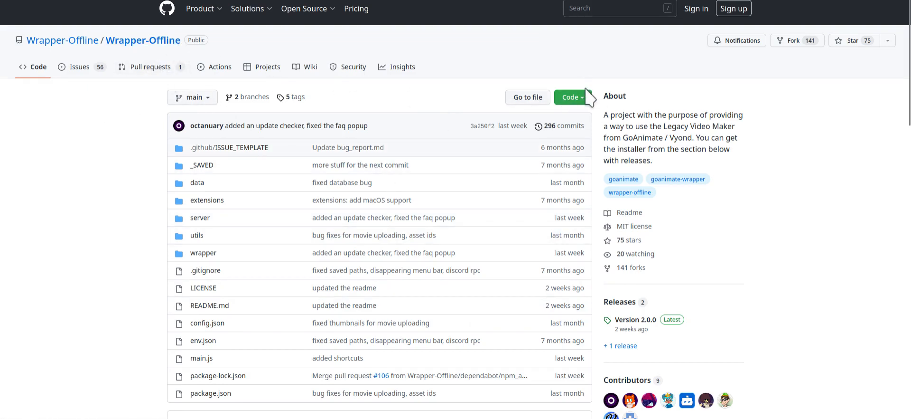
Step: View the repository's download and clone options, then dismiss them
click(570, 97)
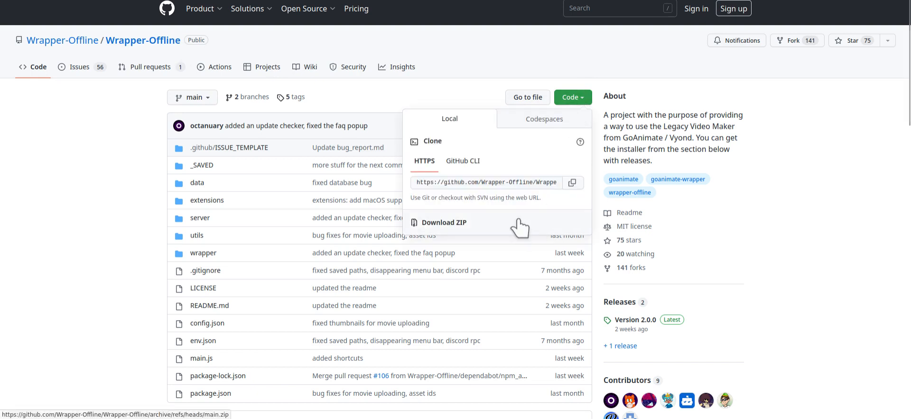
mouse_move(640, 192)
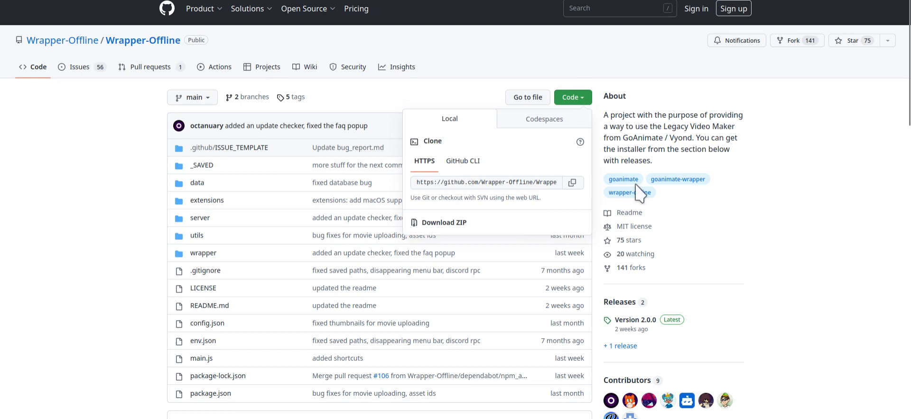
click(444, 222)
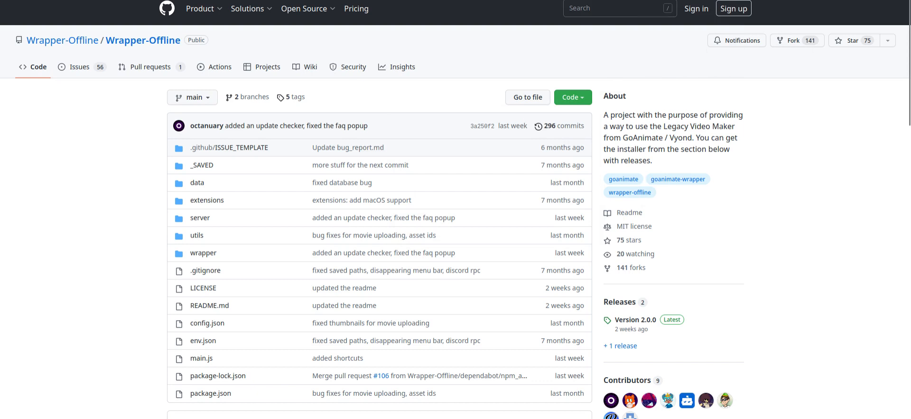
mouse_move(279, 128)
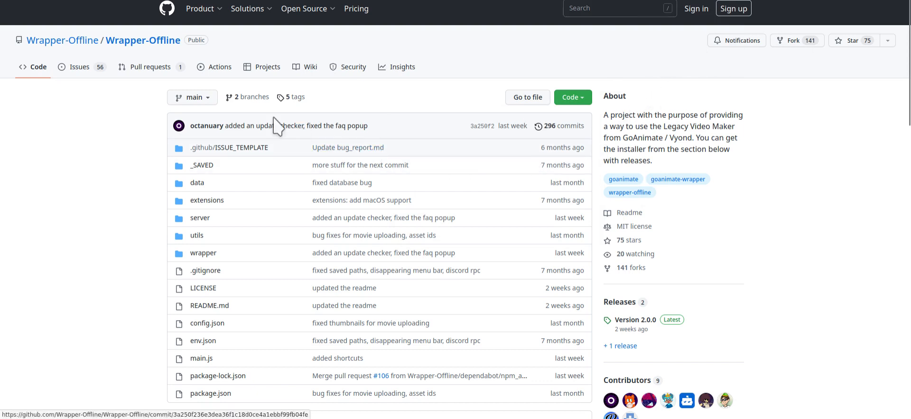
mouse_move(144, 39)
text(wra)
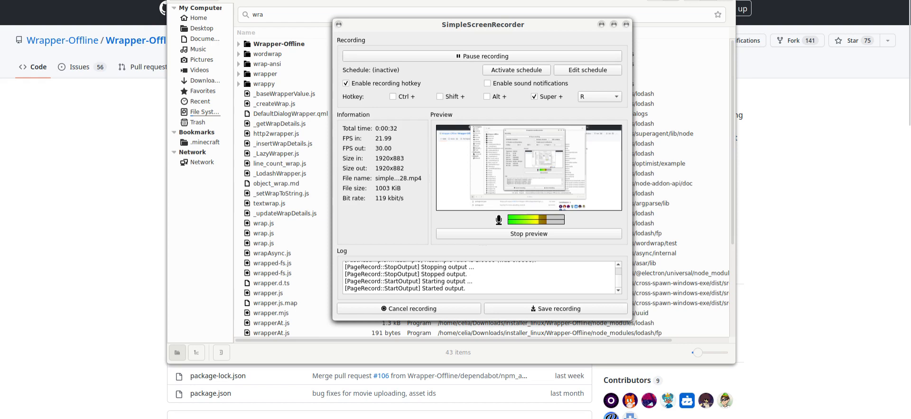
mouse_move(266, 51)
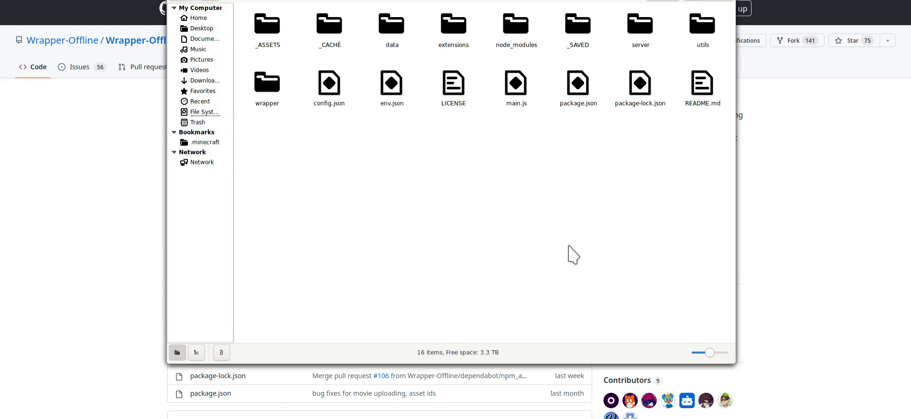
Step: Launch a Terminal in the Wrapper-Offline folder and move its window lower on screen
right_click(573, 255)
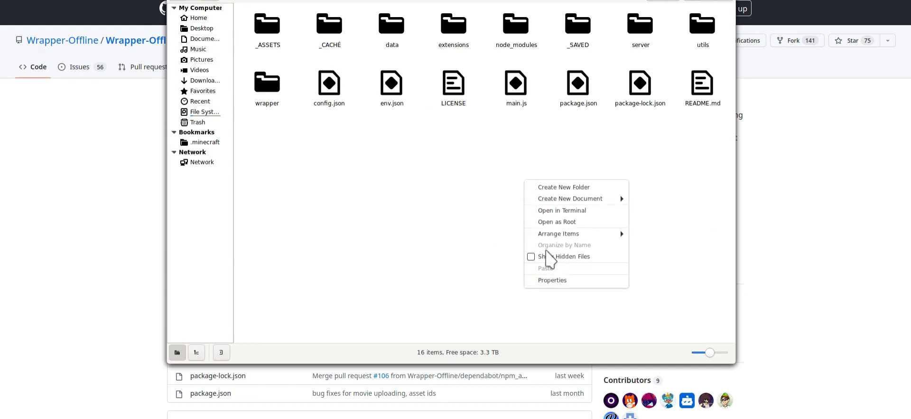
mouse_move(581, 209)
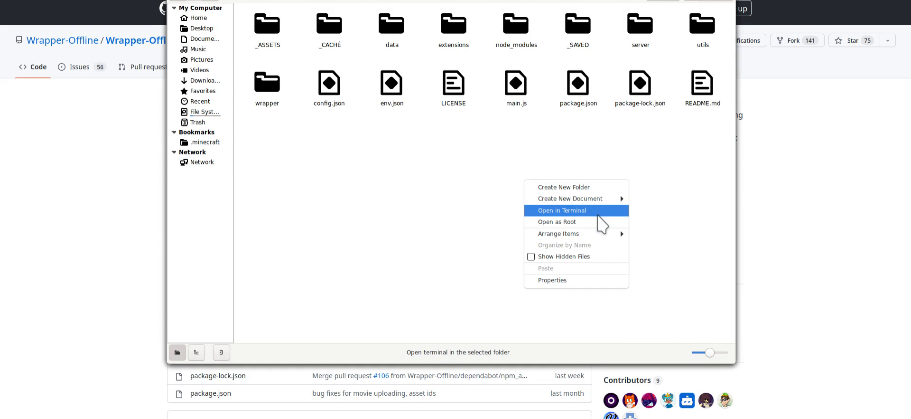
click(561, 210)
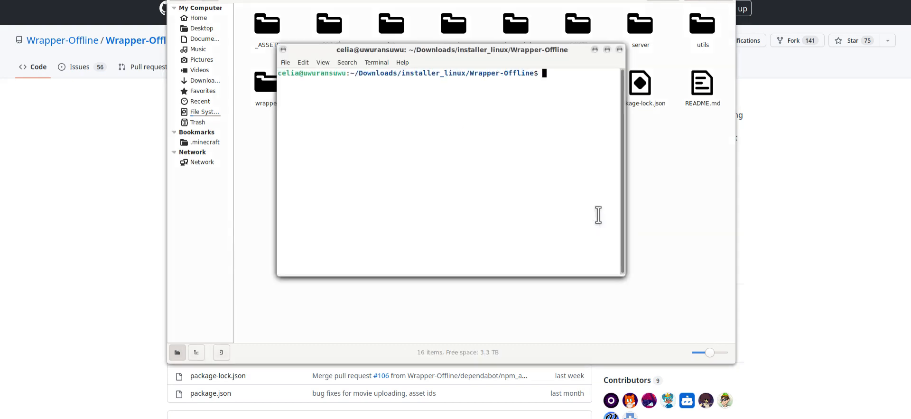
drag(451, 49, 208, 186)
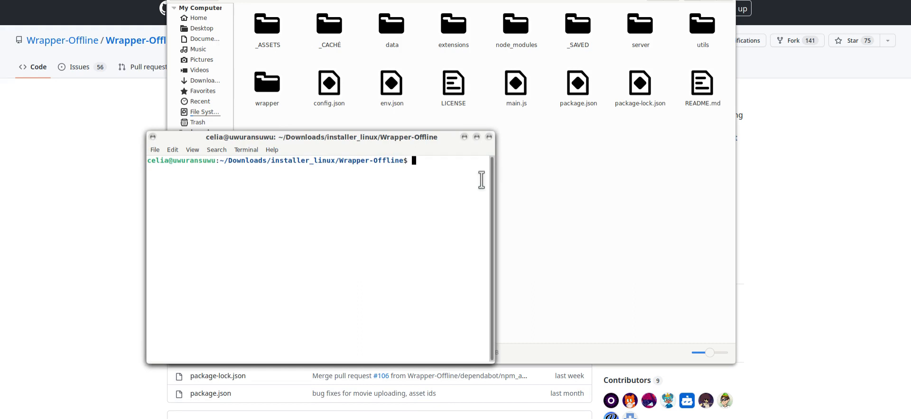
mouse_move(550, 247)
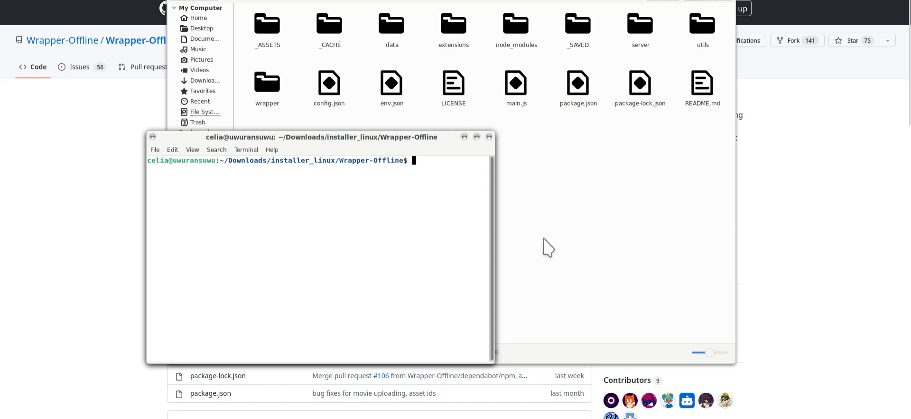
mouse_move(469, 213)
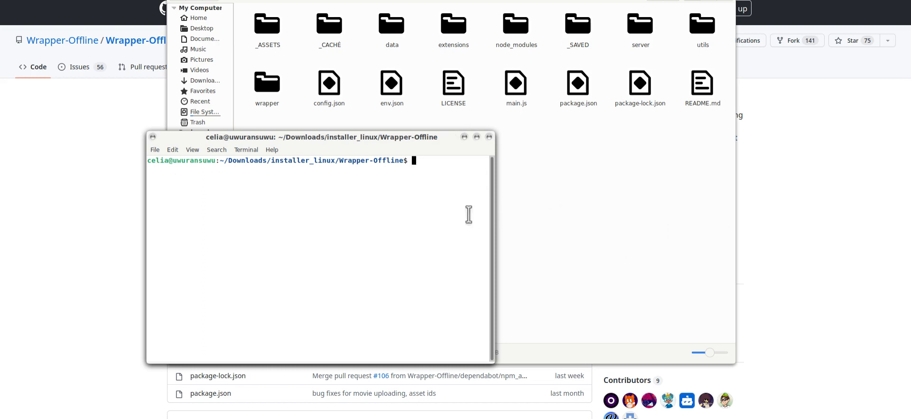
mouse_move(446, 172)
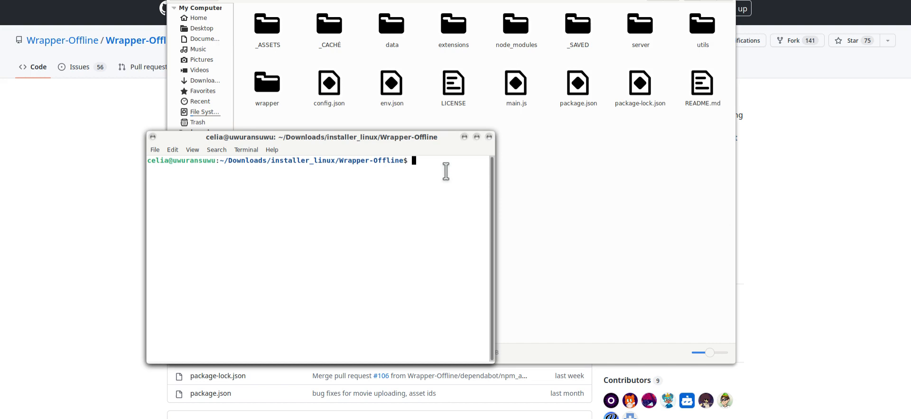
Step: Recall earlier setup commands: apt installs of menulibre, libnss3, nodejs, curl, dos2unix and the install.Unix.sh run
text(enmain.js)
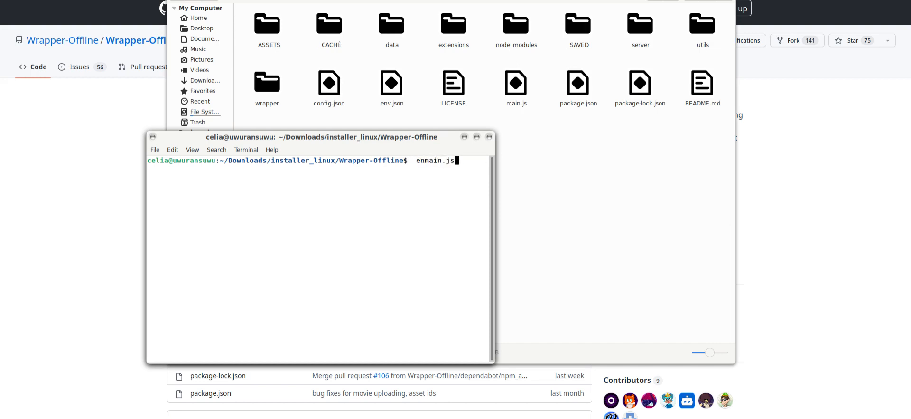
text(sudo apt install menulibre)
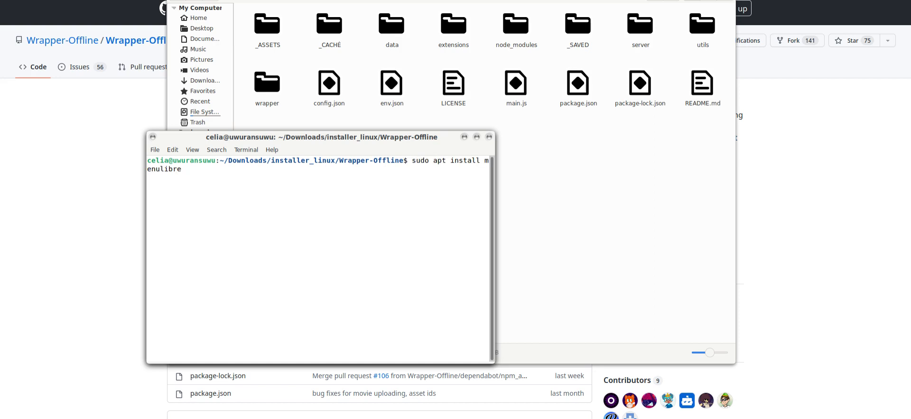
text(sudo apt-get install -y libnss3)
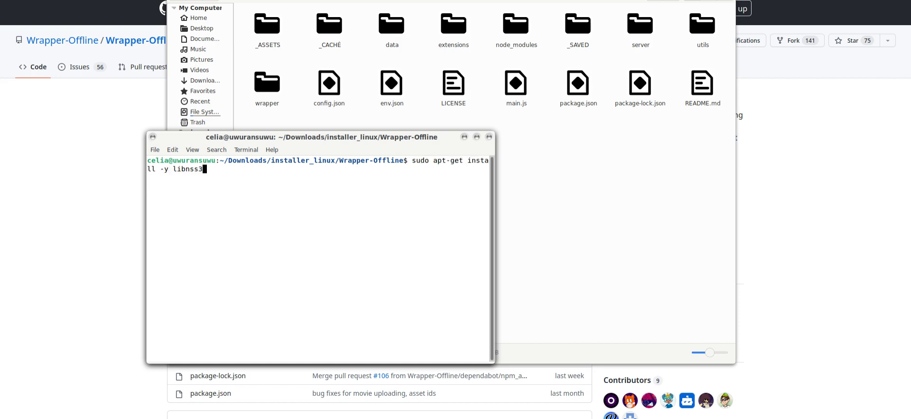
text(nodejs --version)
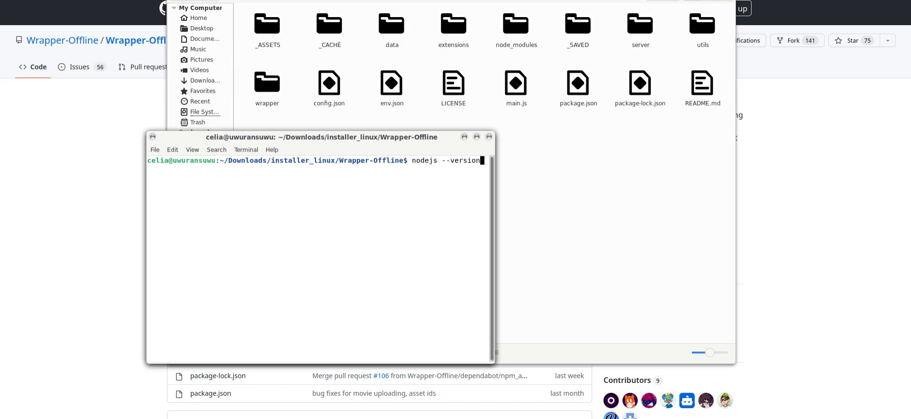
text(sudo apt-get install -y nodejs)
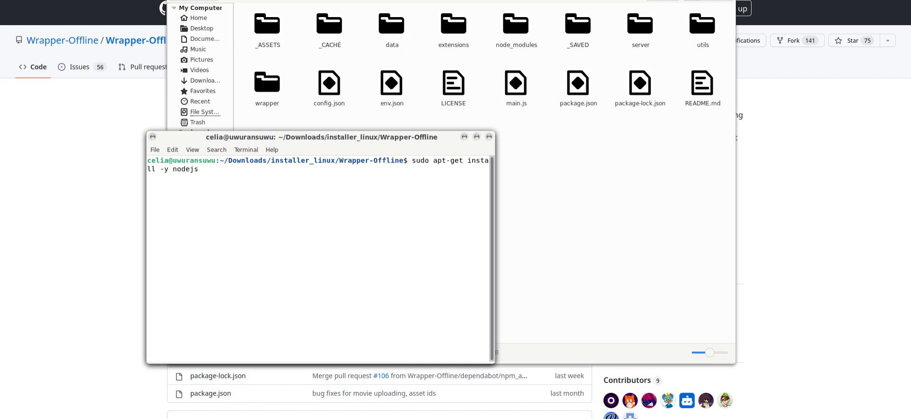
text(sudo apt install curl)
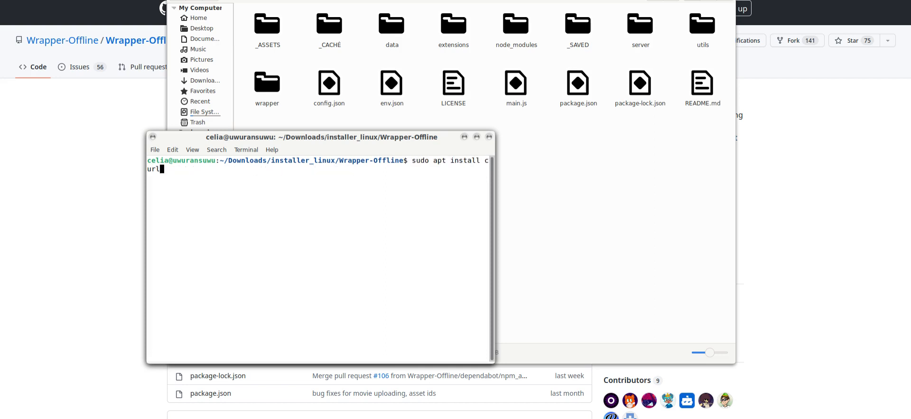
text(node.js)
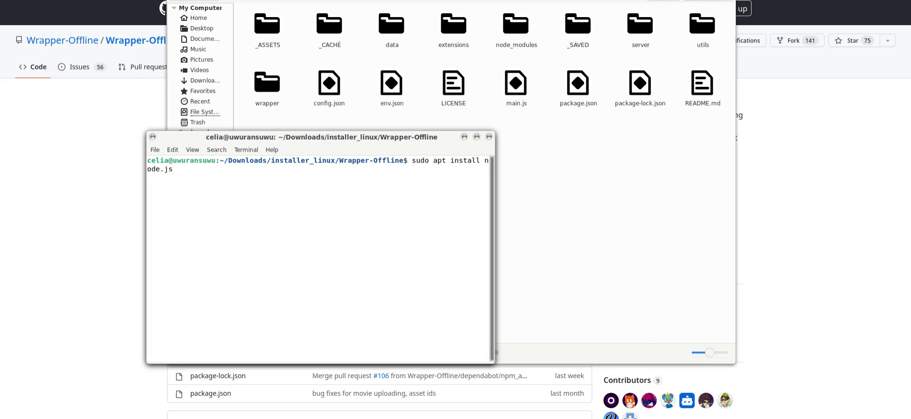
text(sudo find . -type f -exec dos2unix {} \; # recursively removes windows related stuff)
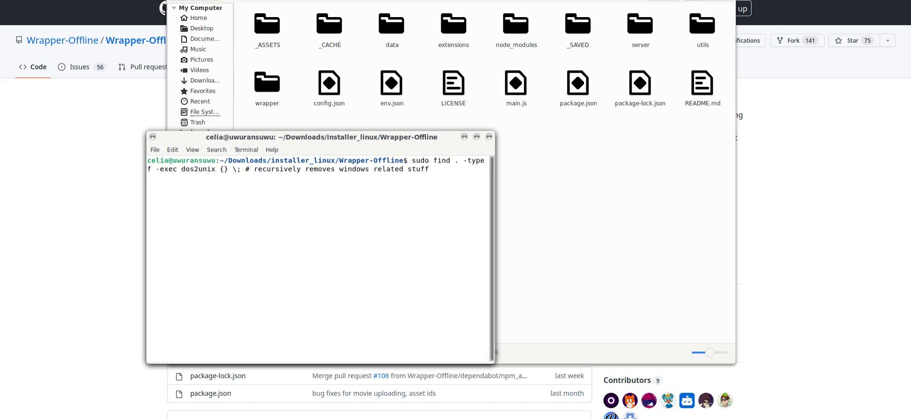
text(sudo apt-get install -y dos2unix # Installs dos2unix Linux)
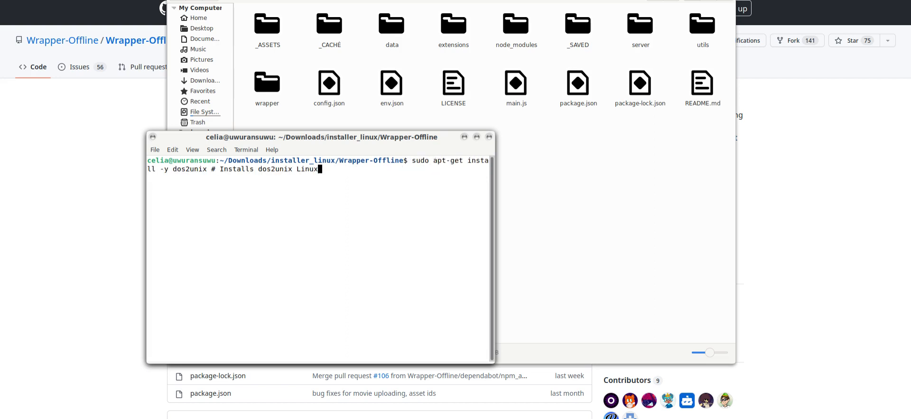
text(sudo ./install.Unix.sh --clang-completer)
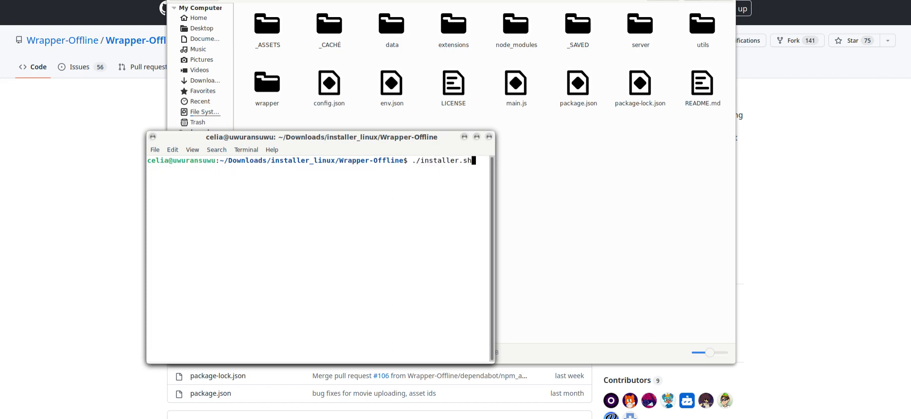
Step: Recall sudo npm install, node server, the nodesource setup_14.x curl and installer commands, then begin npm
text(sudo apt-get install -y nodejs)
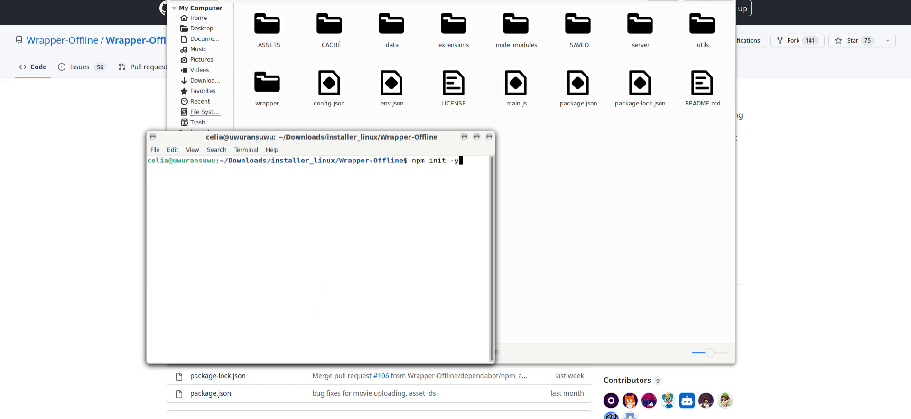
text(sudo npm install)
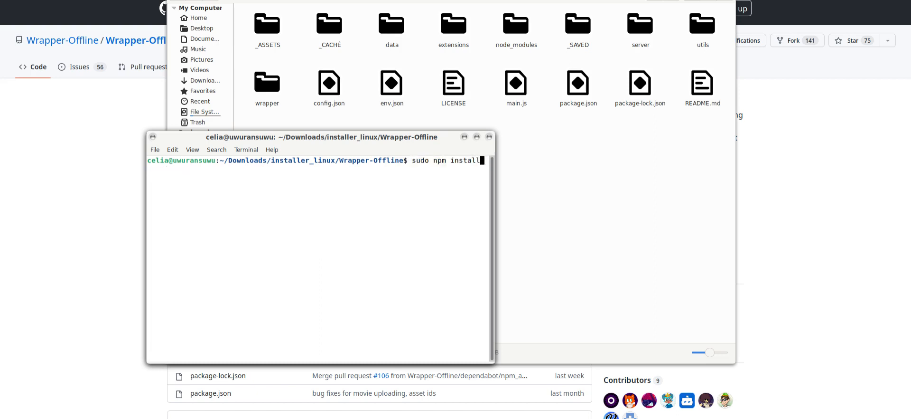
text(node server)
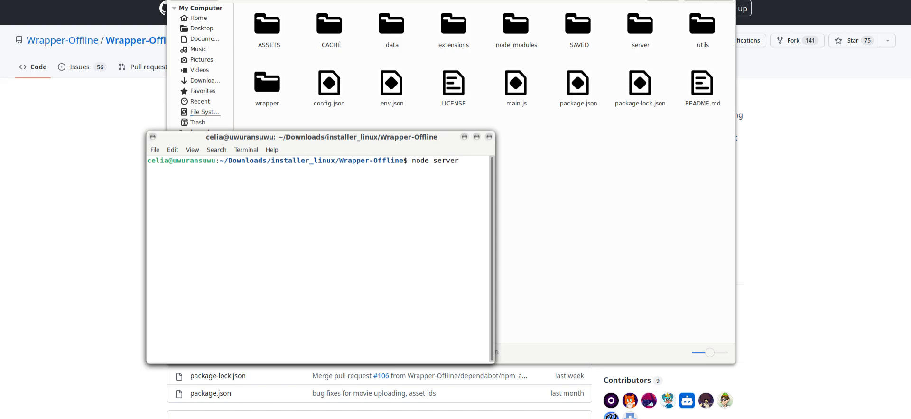
text(sudo apt-get install -y libnss3)
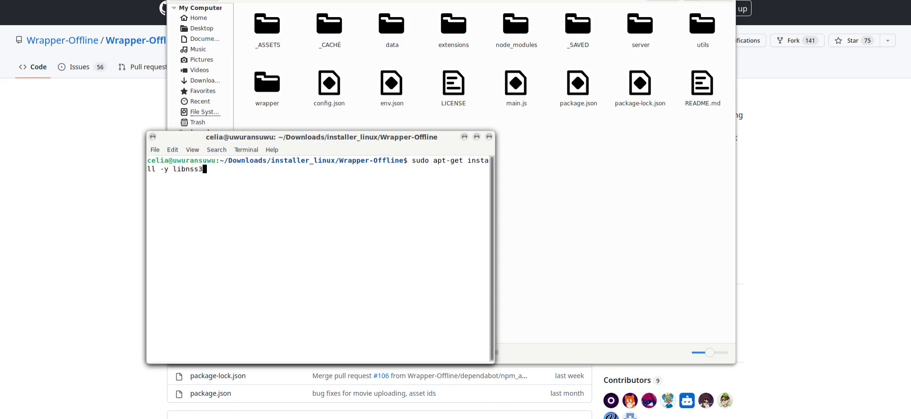
text(nodejs --version)
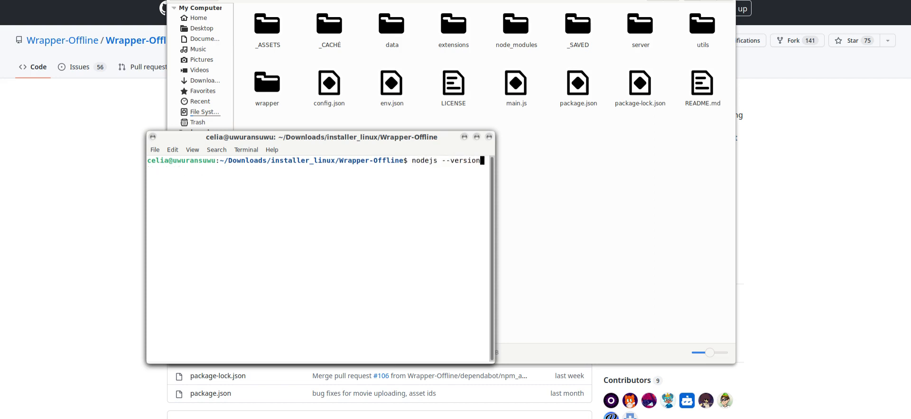
text(curl -fsSL https://deb.nodesource.com/setup_14.x | sudo -E bash -)
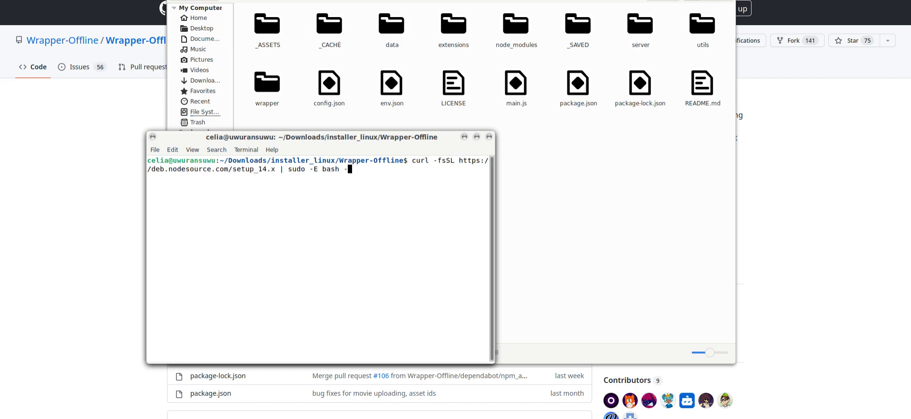
text(sudo apt install nodejs)
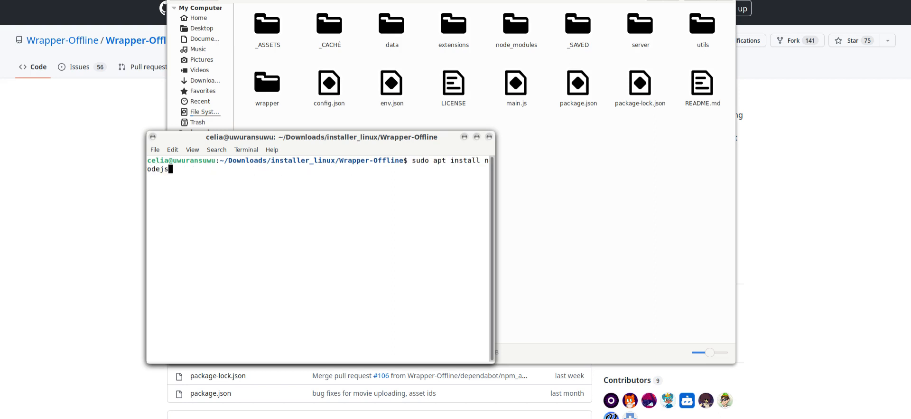
text(./installer.s)
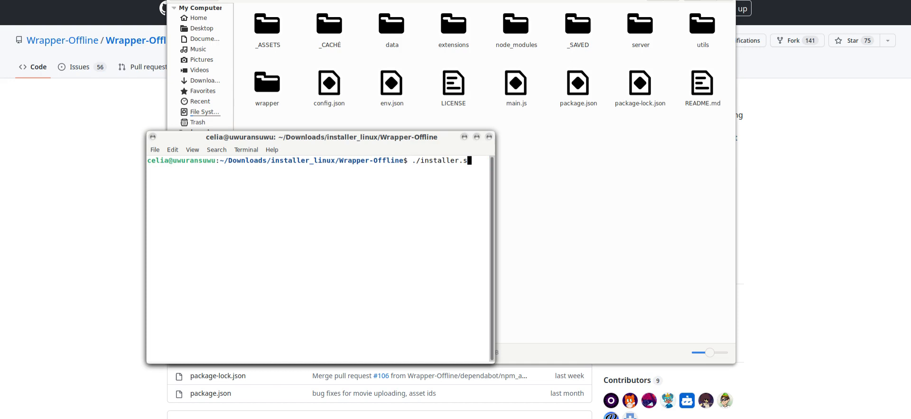
text(npm)
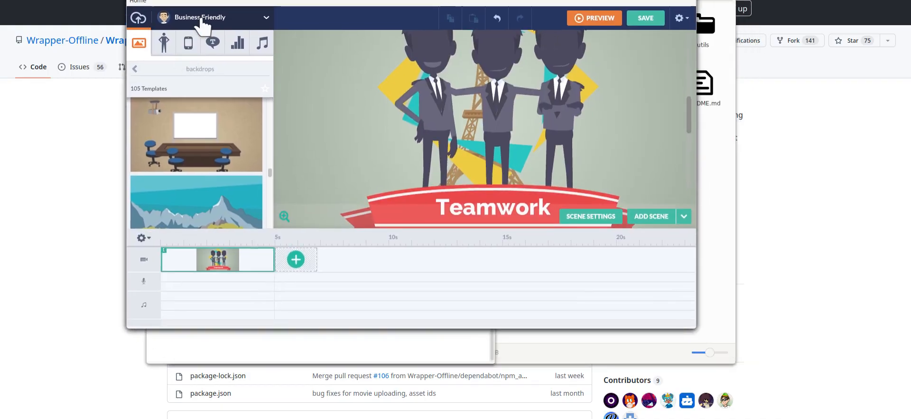
Step: Choose Comedy World from the editor's asset theme list, replacing Business Friendly
click(213, 17)
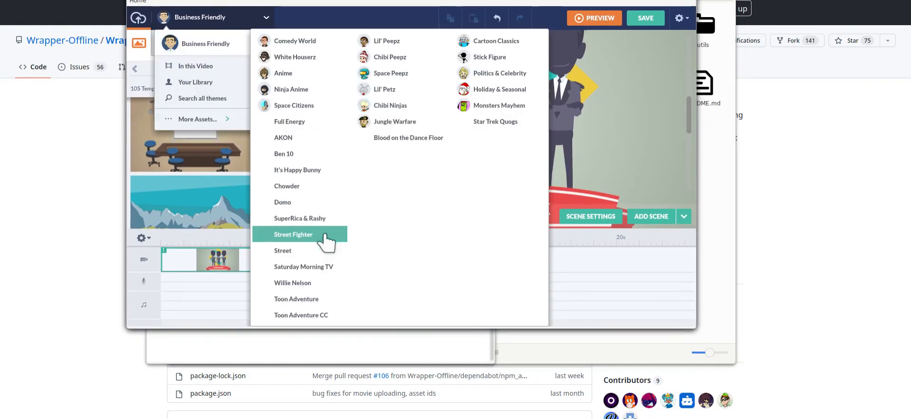
mouse_move(294, 41)
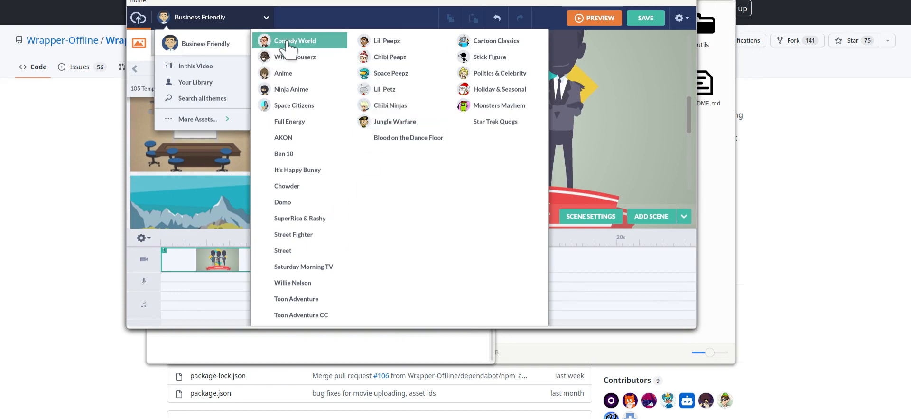
click(295, 41)
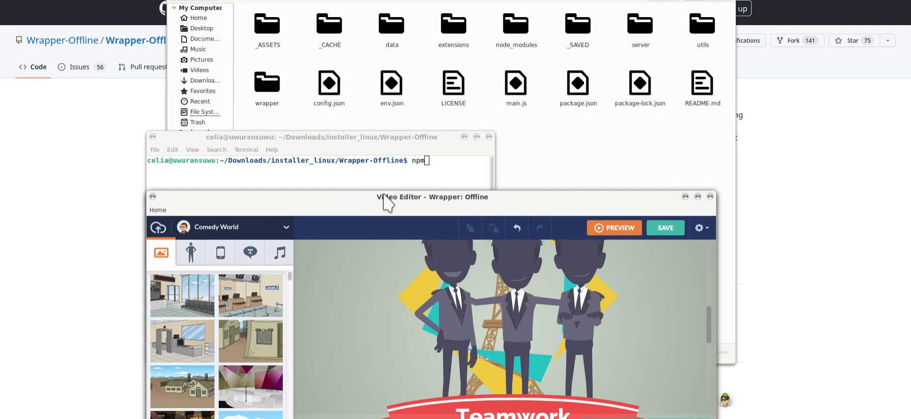
Step: Run sudo npm install, then npm start, which fails with EADDRINUSE on port 4343
text(star)
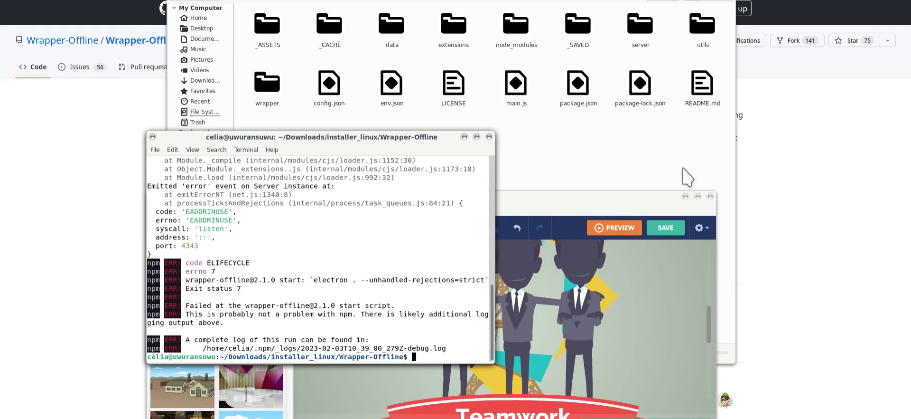
text(sudo npm install)
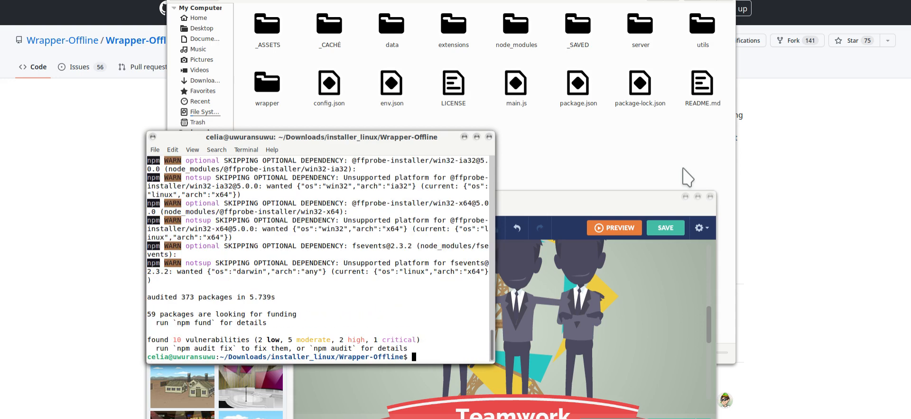
text(npm start)
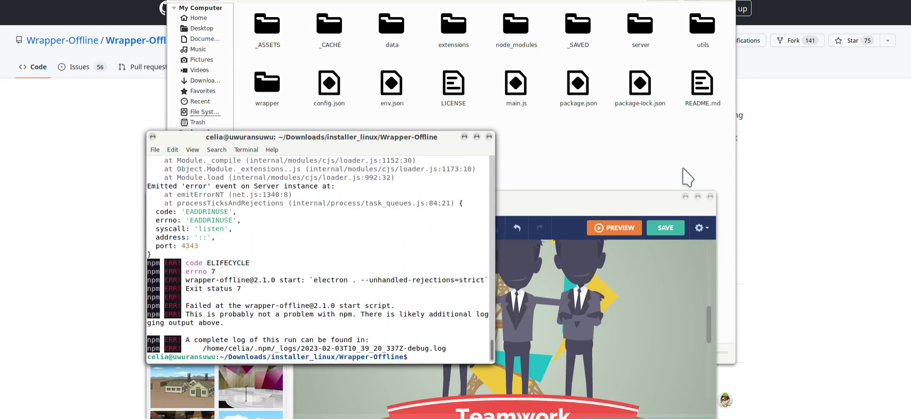
click(415, 356)
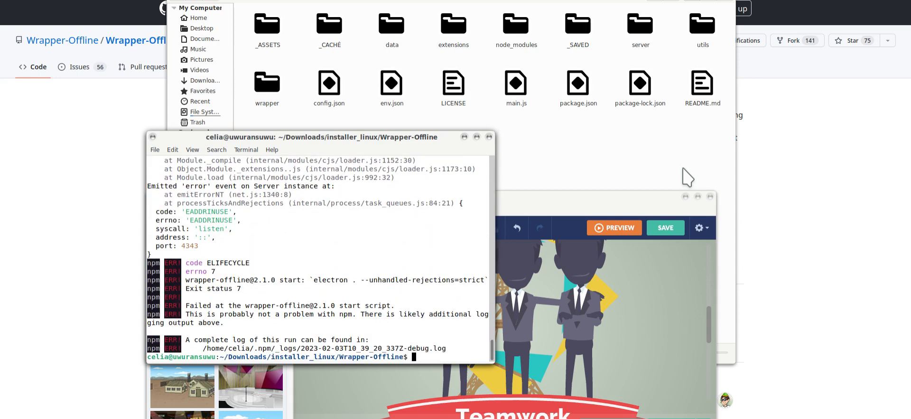
mouse_move(696, 186)
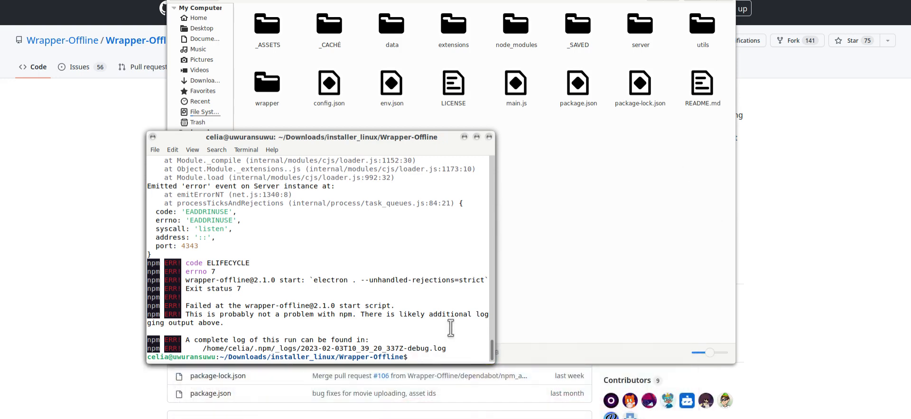
text(npm start)
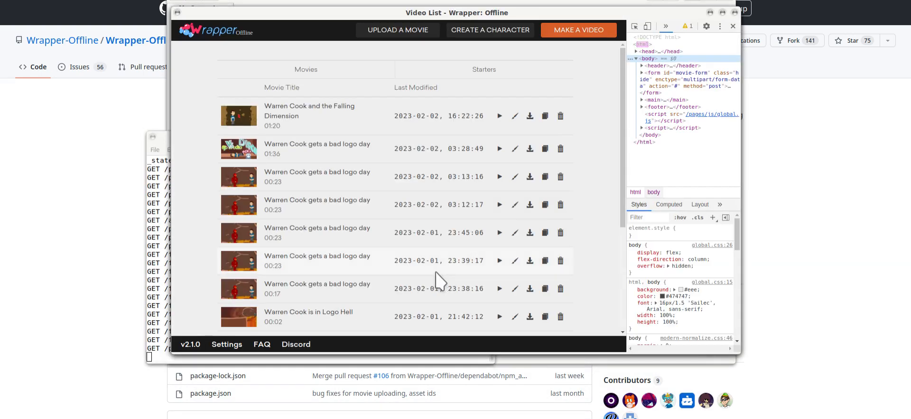
mouse_move(299, 216)
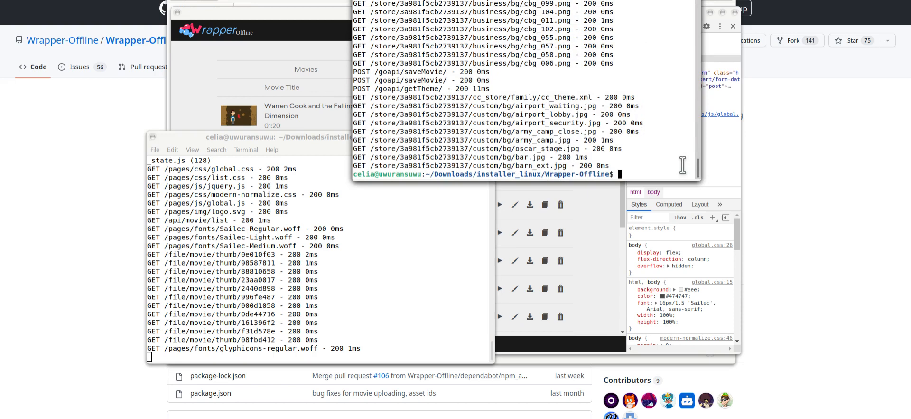
text(npm audit fix)
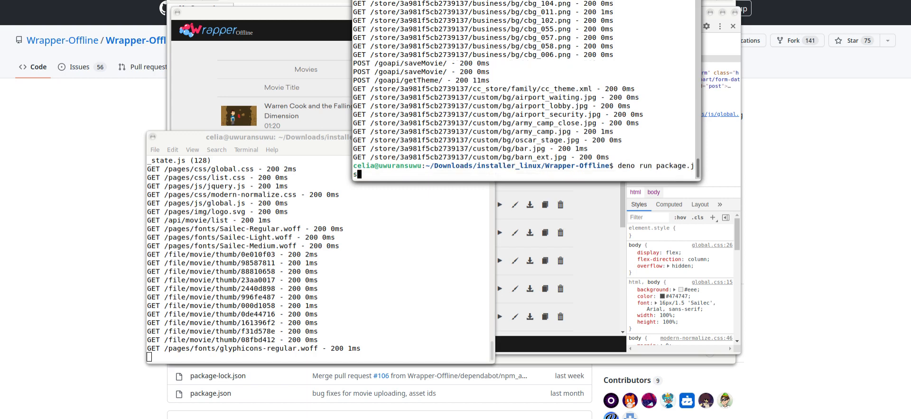
text(main.js)
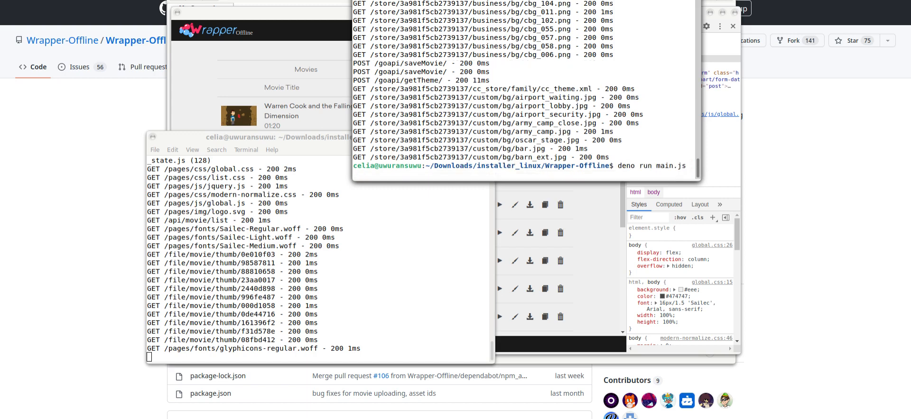
text(deno run https://deno.land/std/examples/welcome.ts)
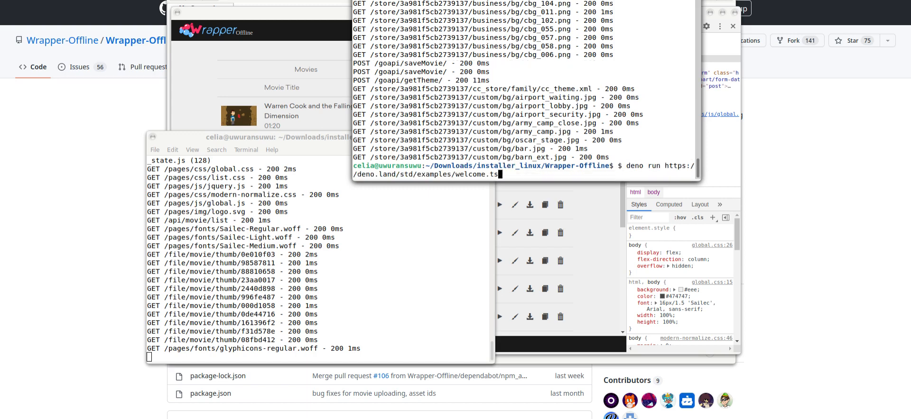
text(snap install deno)
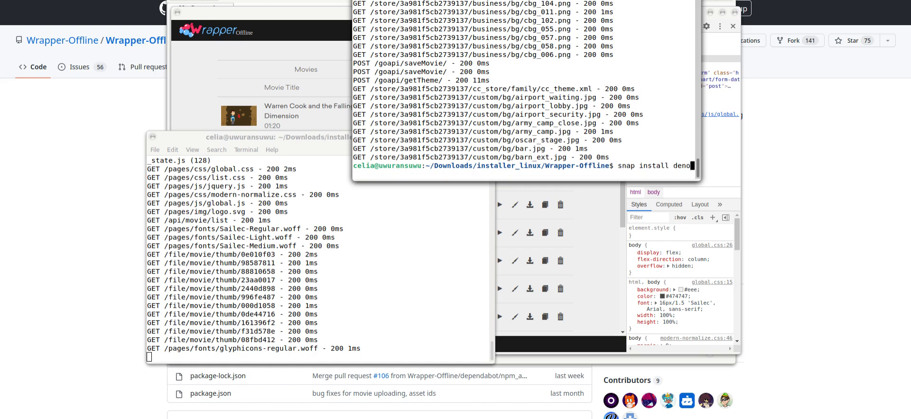
text(curl -fsSL https://deno.land/x/install/install.sh)
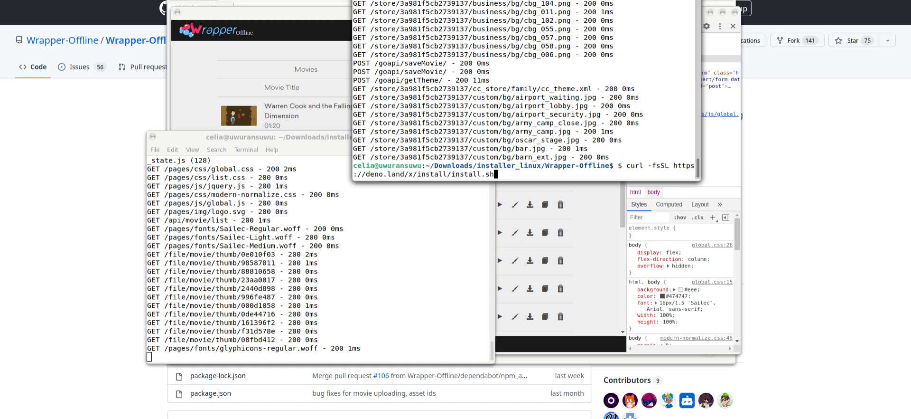
text(sudo npm install)
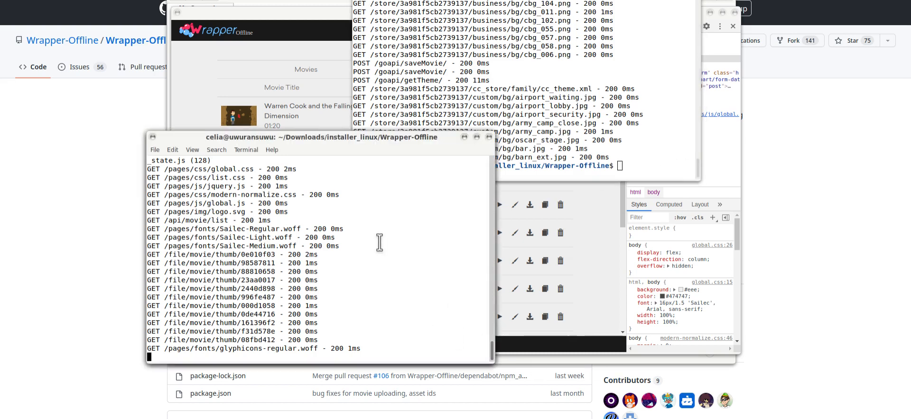
mouse_move(383, 239)
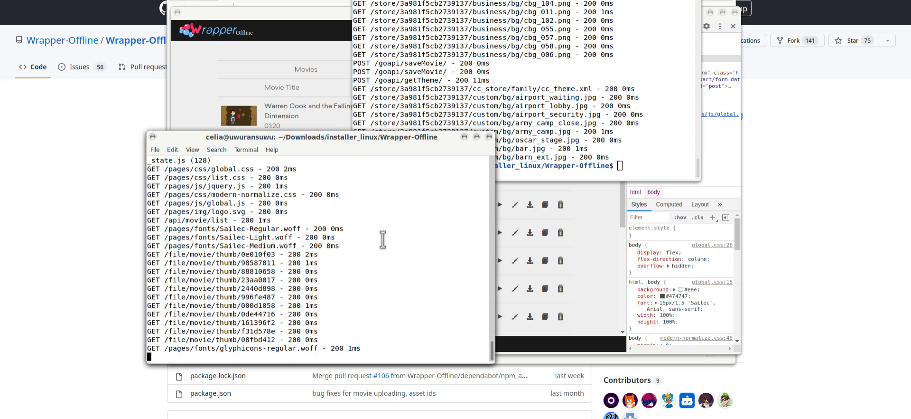